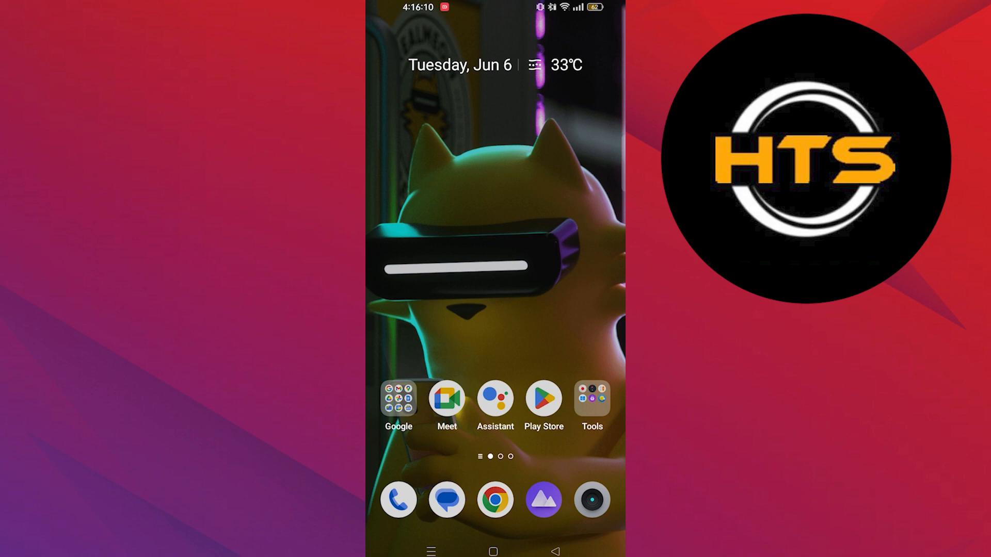
Launch the Google app from the home screen.
{"action": "left_click", "coordinate": [398, 402]}
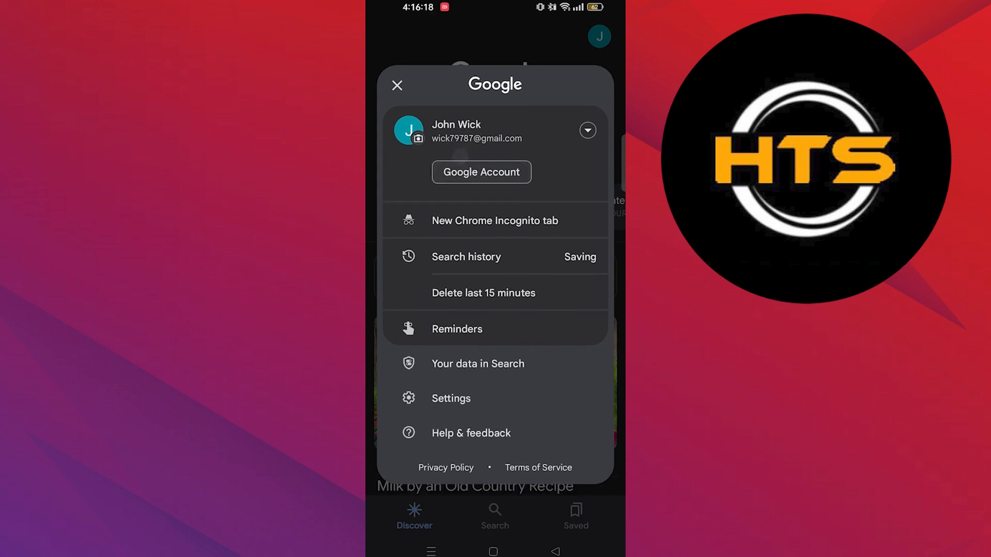
Open Google Account, go to Personal info, and select Password.
{"action": "left_click", "coordinate": [481, 172]}
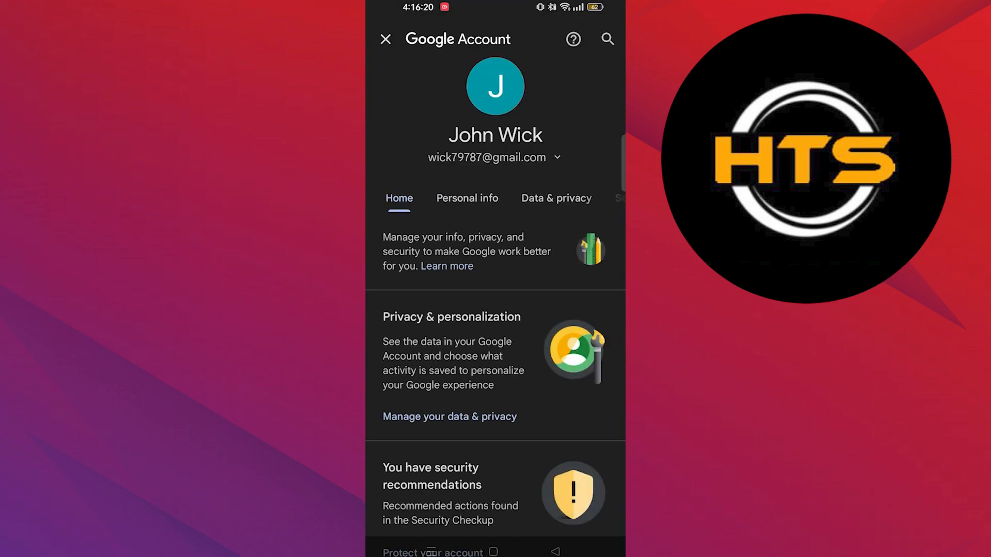
{"action": "left_click", "coordinate": [467, 197]}
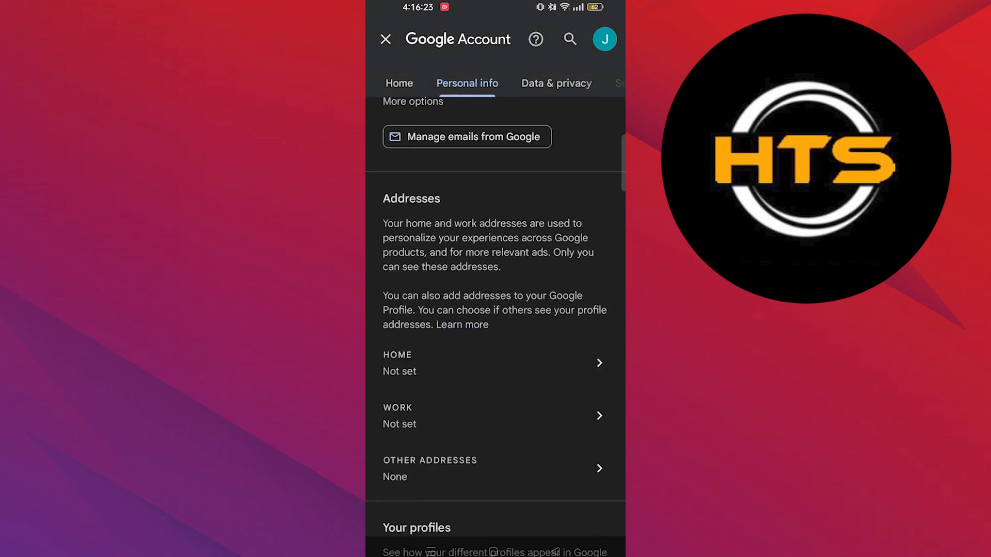
{"action": "scroll", "scroll_direction": "down", "scroll_amount": 3}
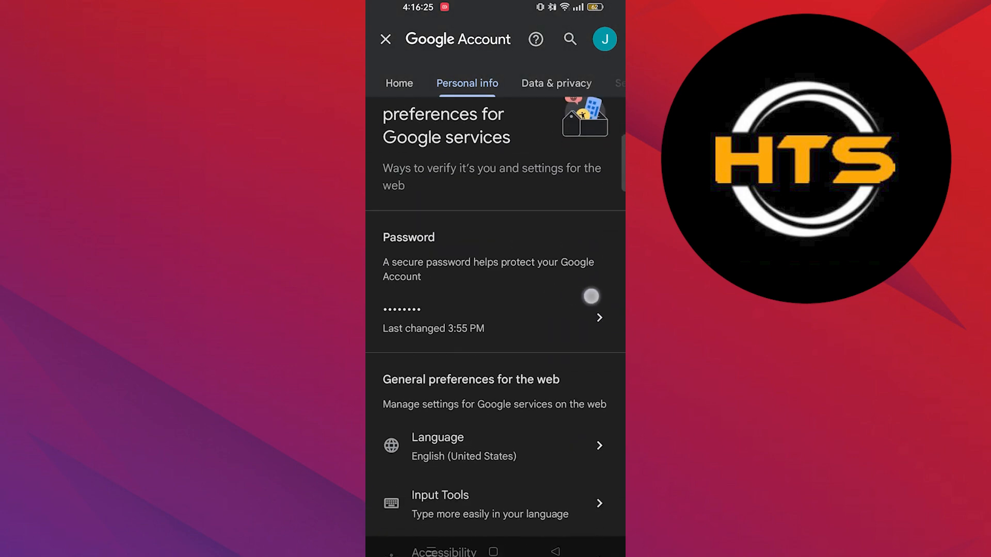
{"action": "left_click", "coordinate": [495, 318]}
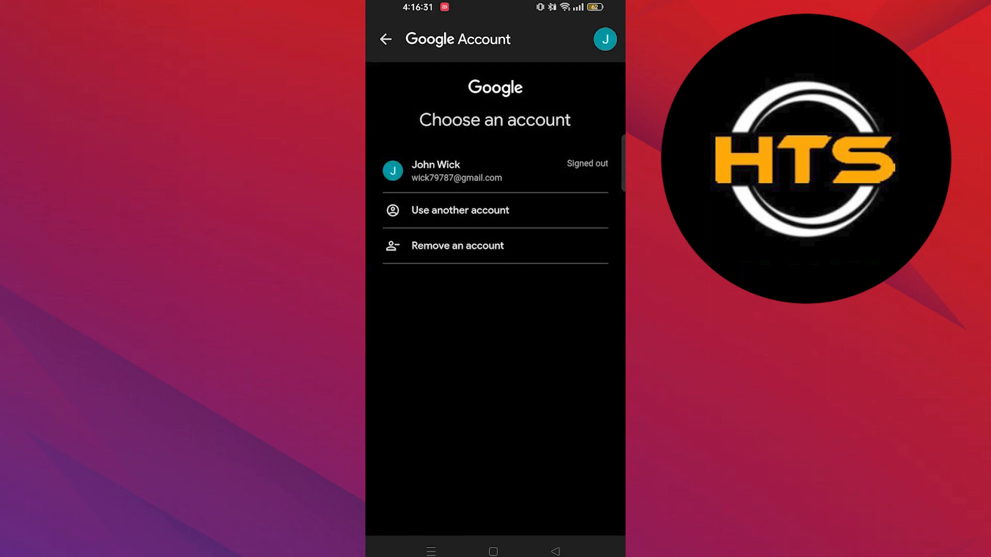
Pick the signed-out account and start Forgot password recovery.
{"action": "left_click", "coordinate": [495, 170]}
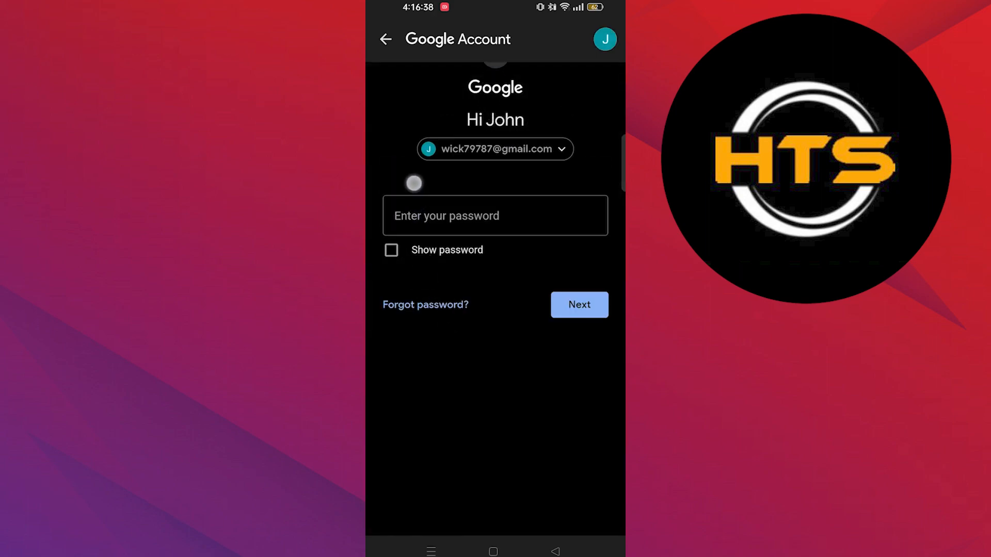
{"action": "left_click", "coordinate": [578, 305]}
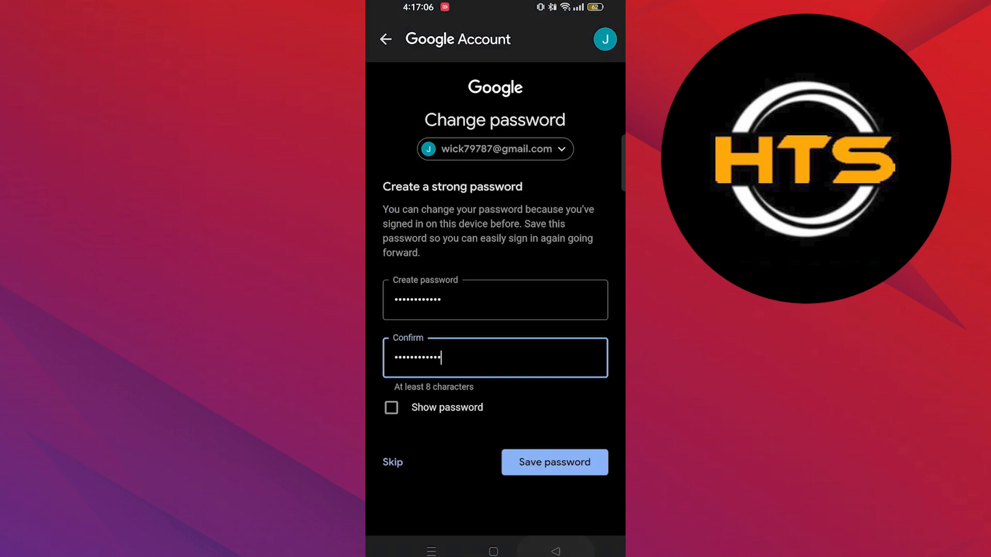
{"action": "left_click", "coordinate": [522, 292]}
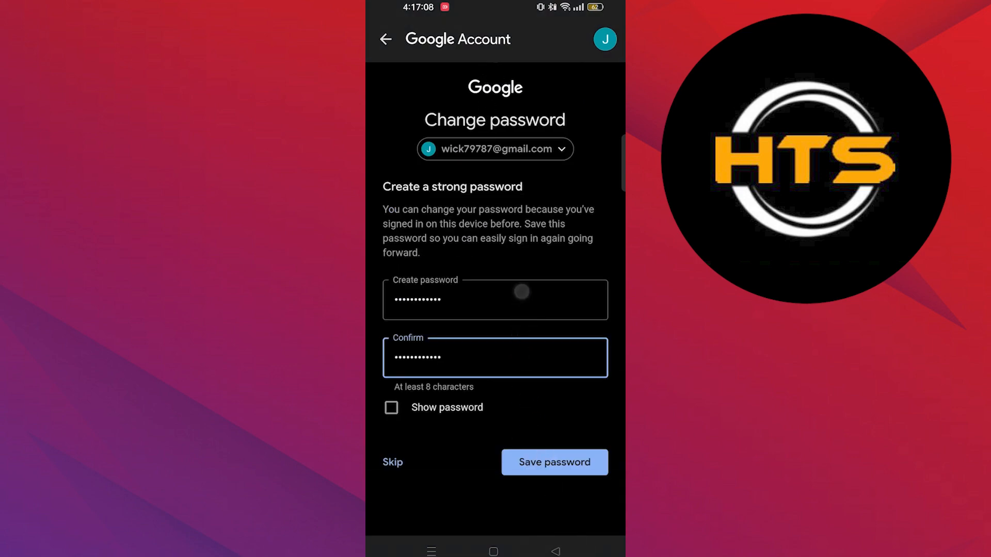
Save the newly created password and confirm the password change.
{"action": "left_click", "coordinate": [554, 462]}
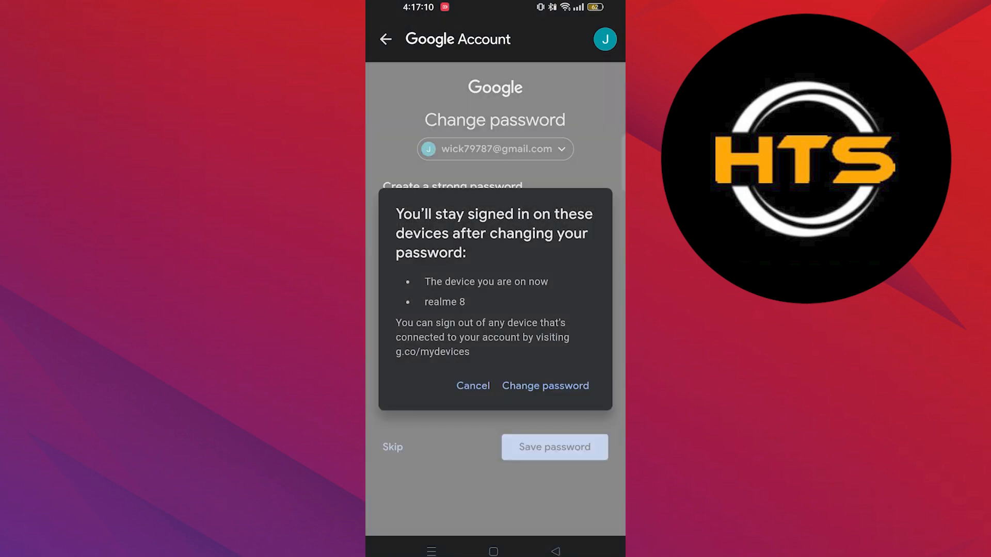
{"action": "left_click", "coordinate": [545, 386]}
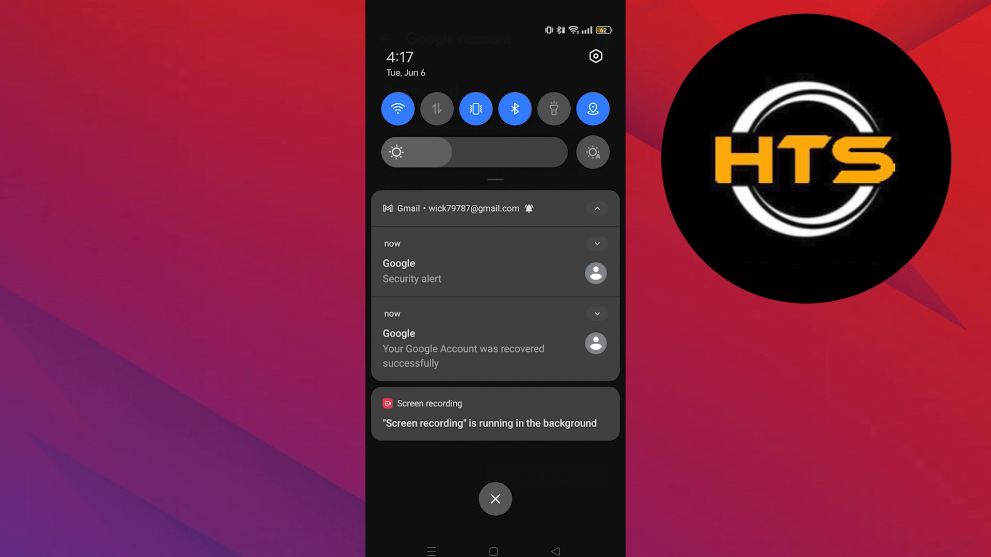
{"action": "type", "text": "0"}
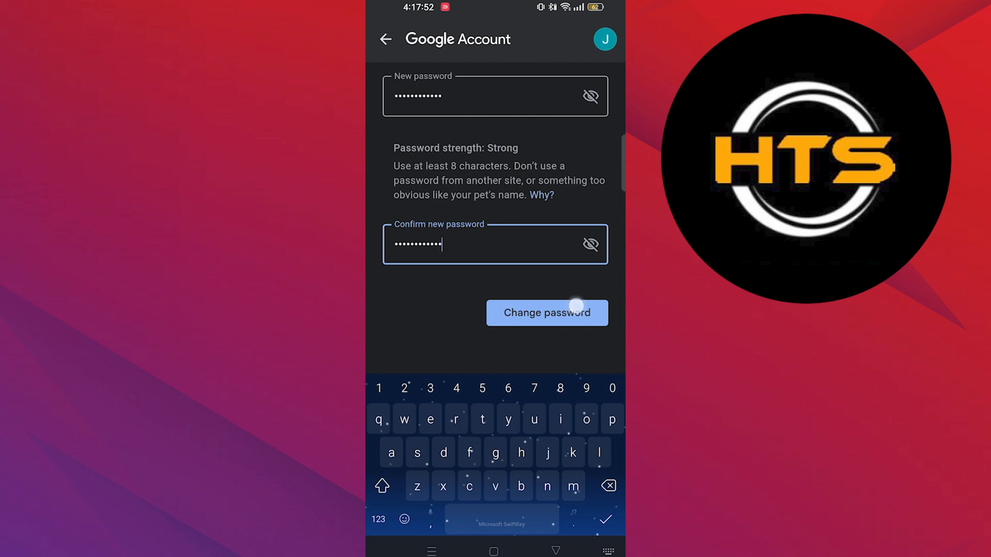
Apply the new password with Change password.
{"action": "left_click", "coordinate": [547, 313]}
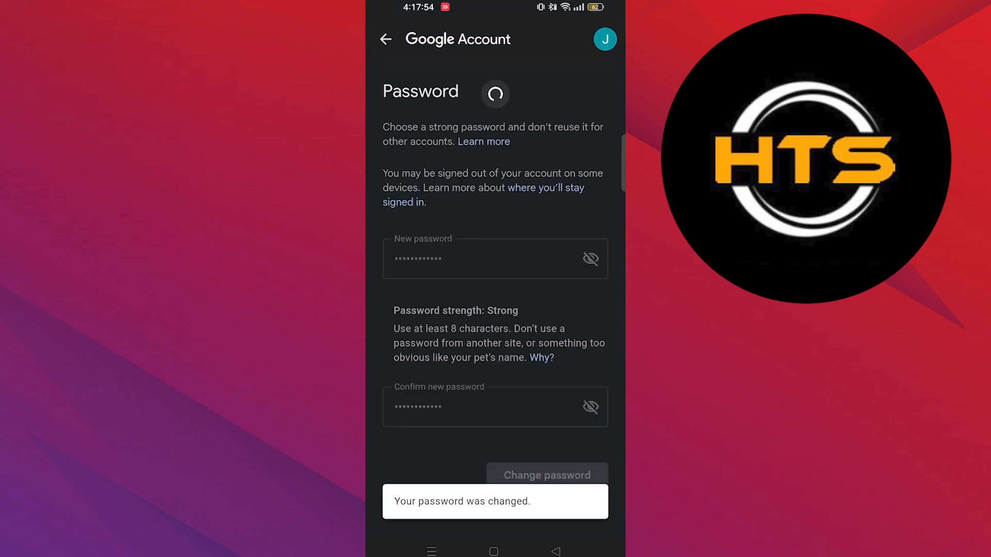